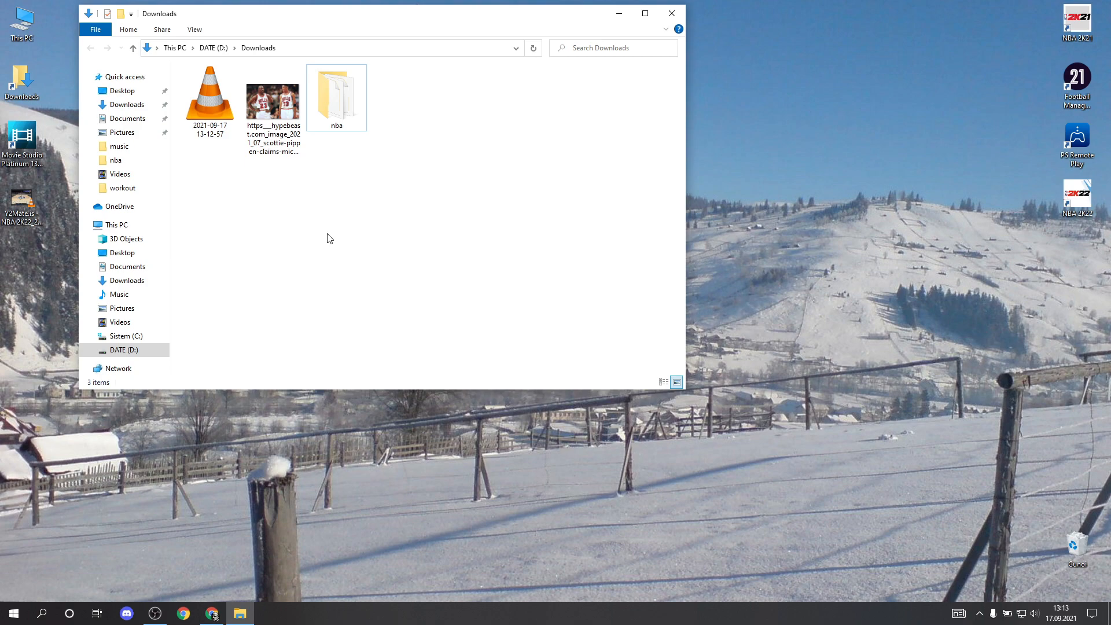
mouse_move(262, 457)
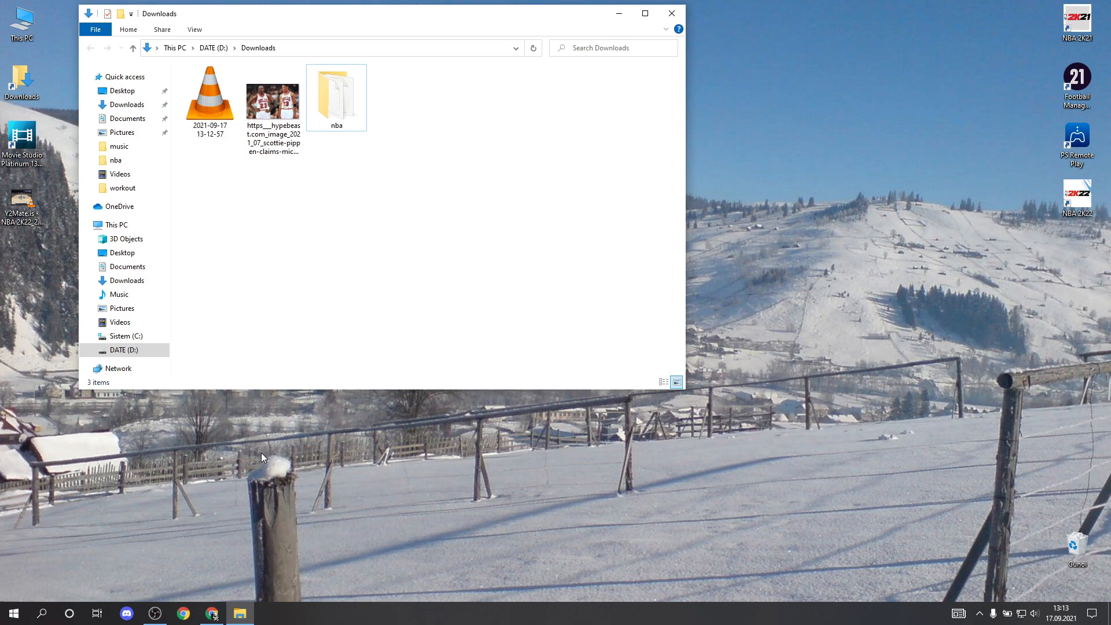
Step: Confirm the downloaded Bulls photo is 960 x 640, then return to the Pixlr X browser
click(273, 102)
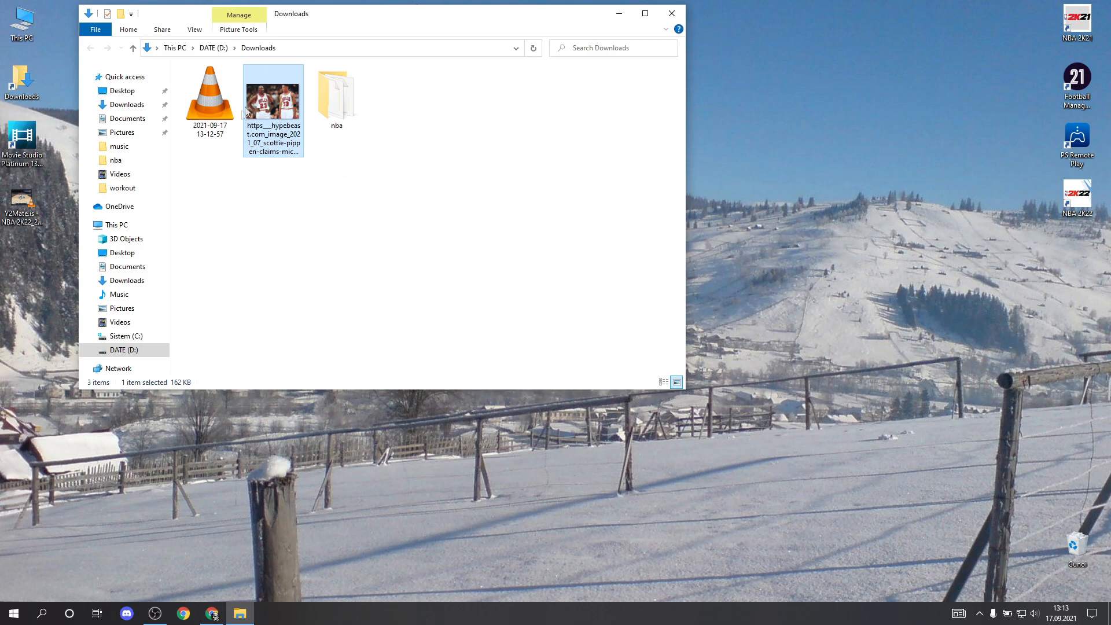
mouse_move(277, 108)
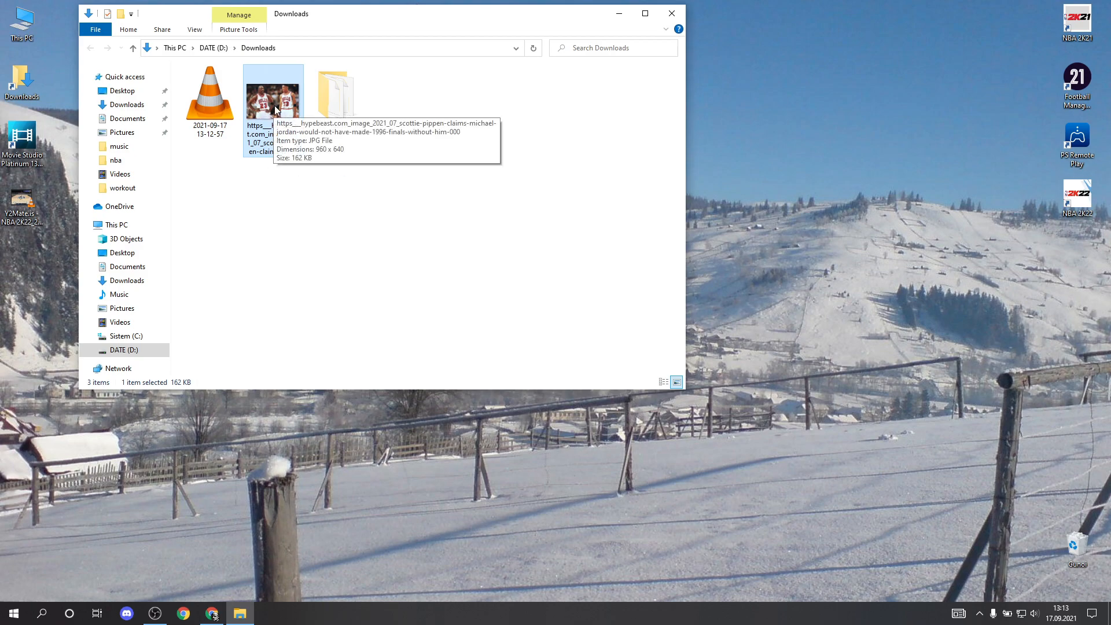
click(212, 613)
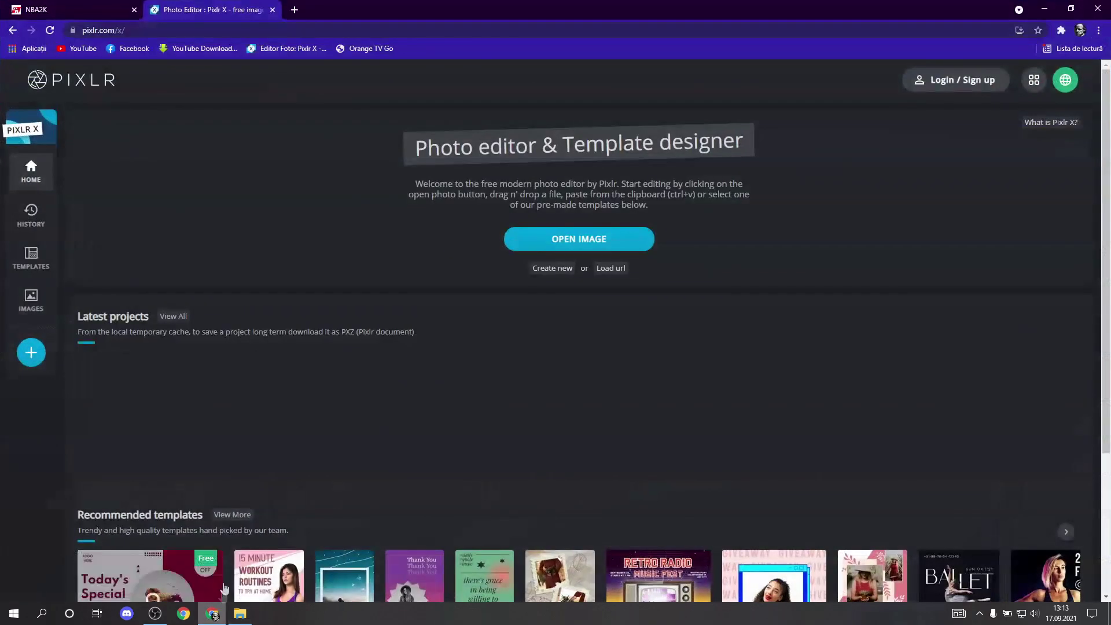
Step: On nba2k.com, start Upload Images to NBA 2K and choose the PlayStation network
click(70, 10)
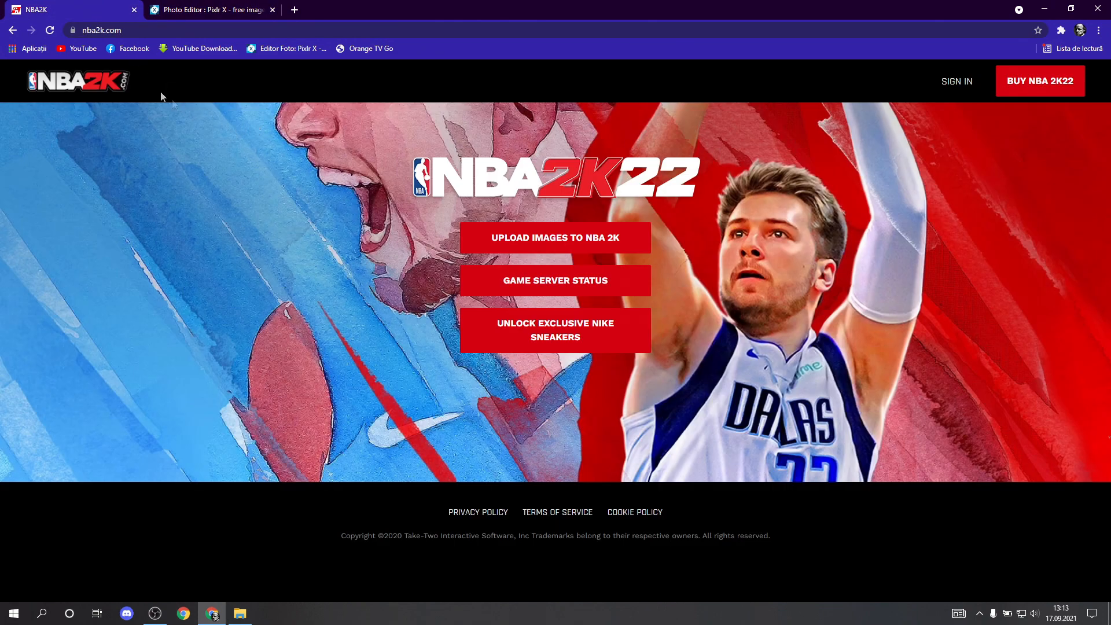
click(133, 30)
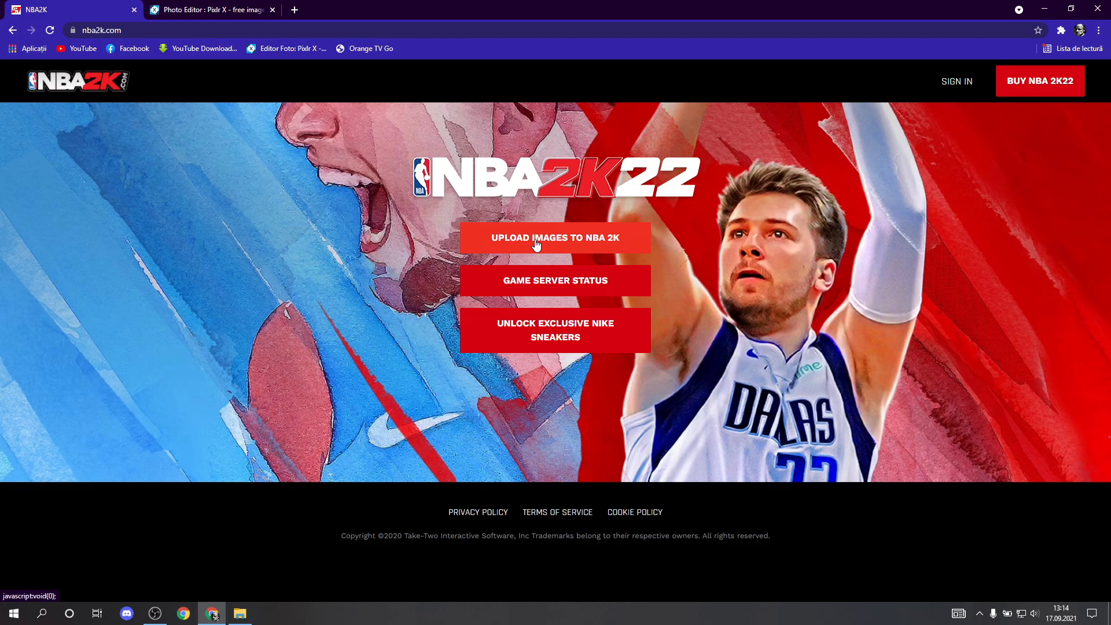
click(555, 237)
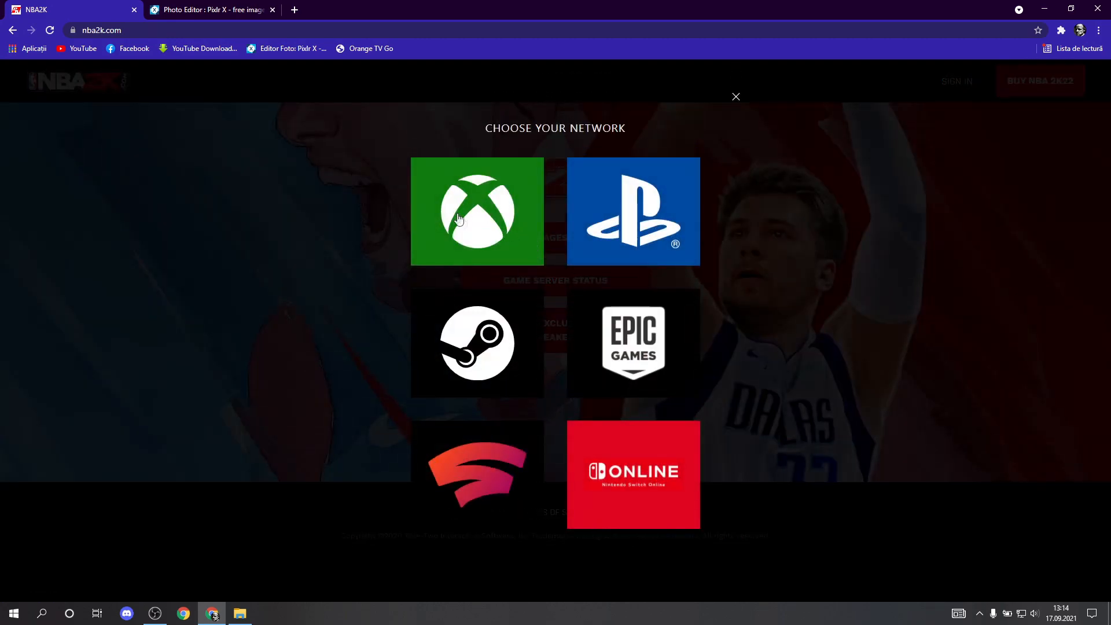
mouse_move(613, 219)
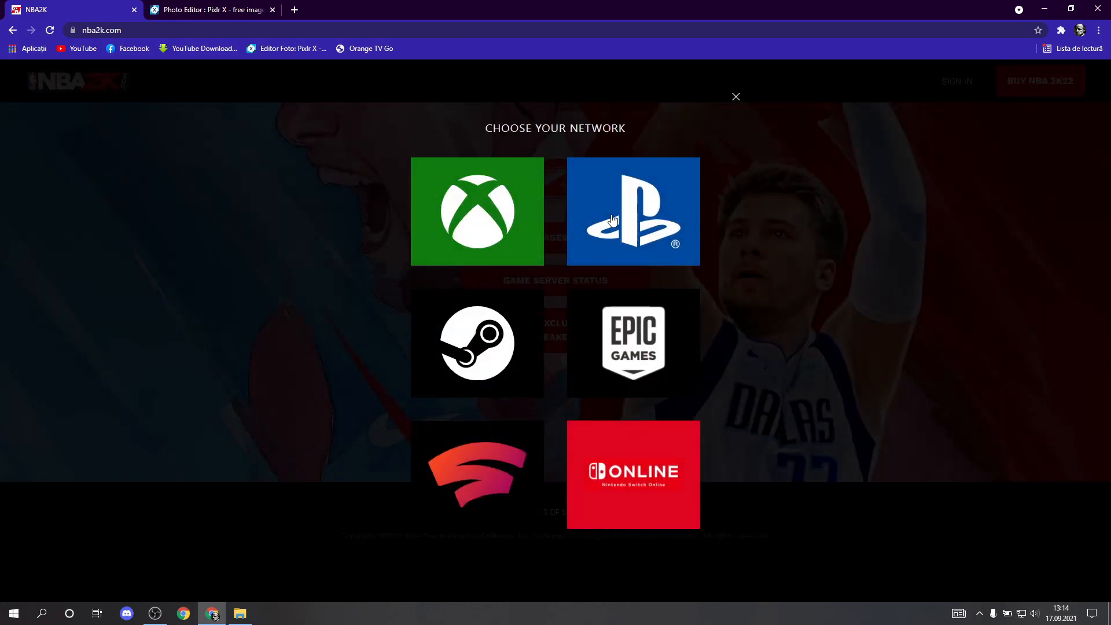
click(613, 219)
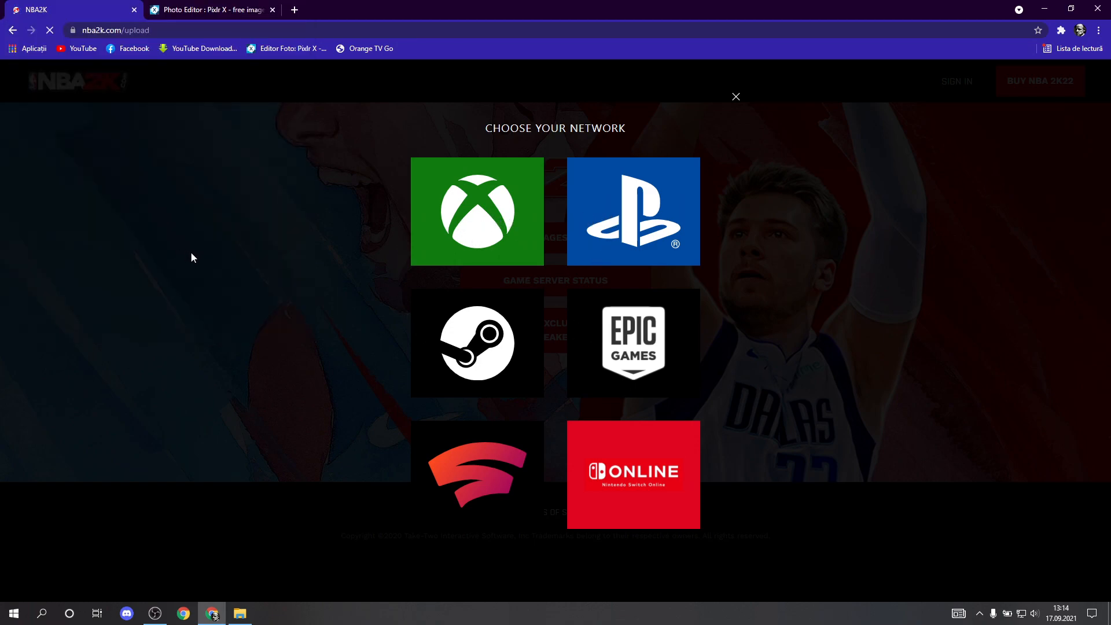
Step: Preview the Bulls photo as a Team Logo and dismiss the 1:1 ratio alert
click(736, 96)
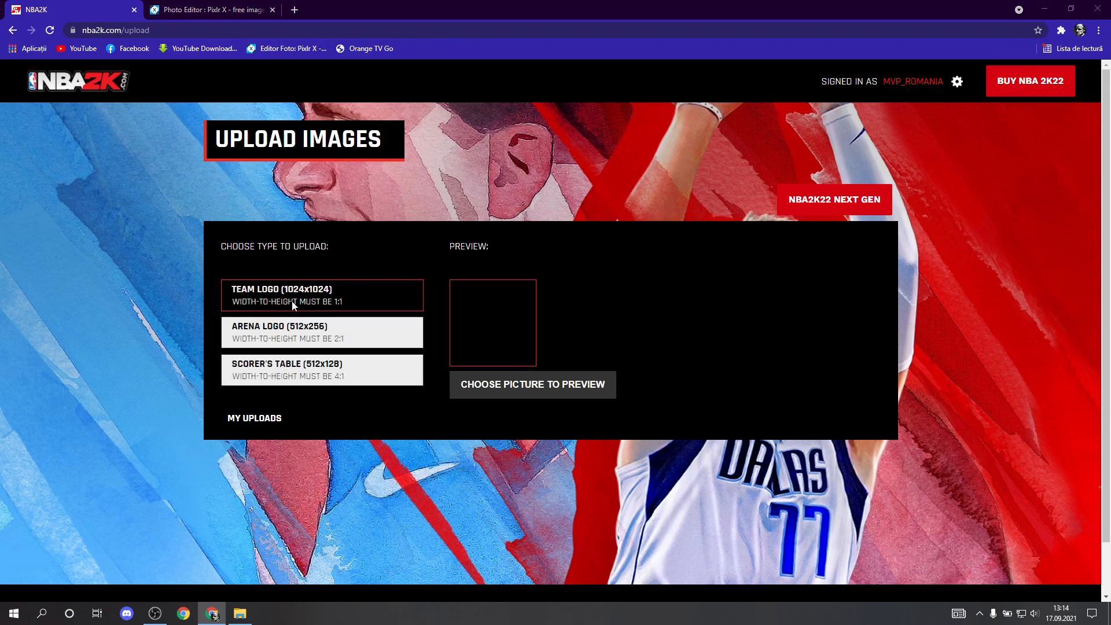
mouse_move(567, 263)
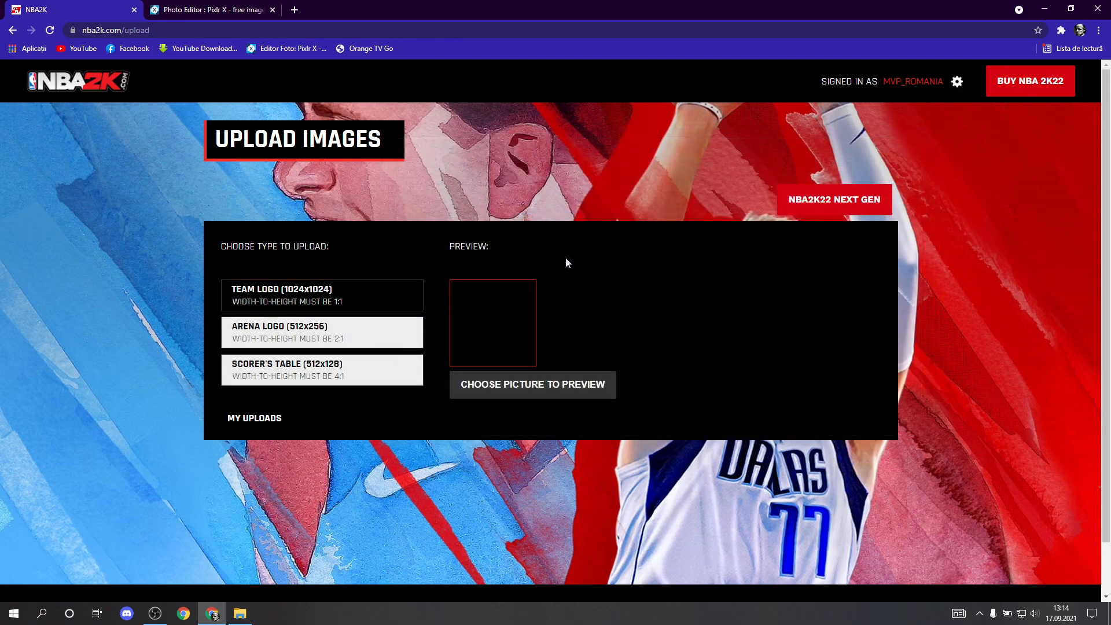
click(533, 384)
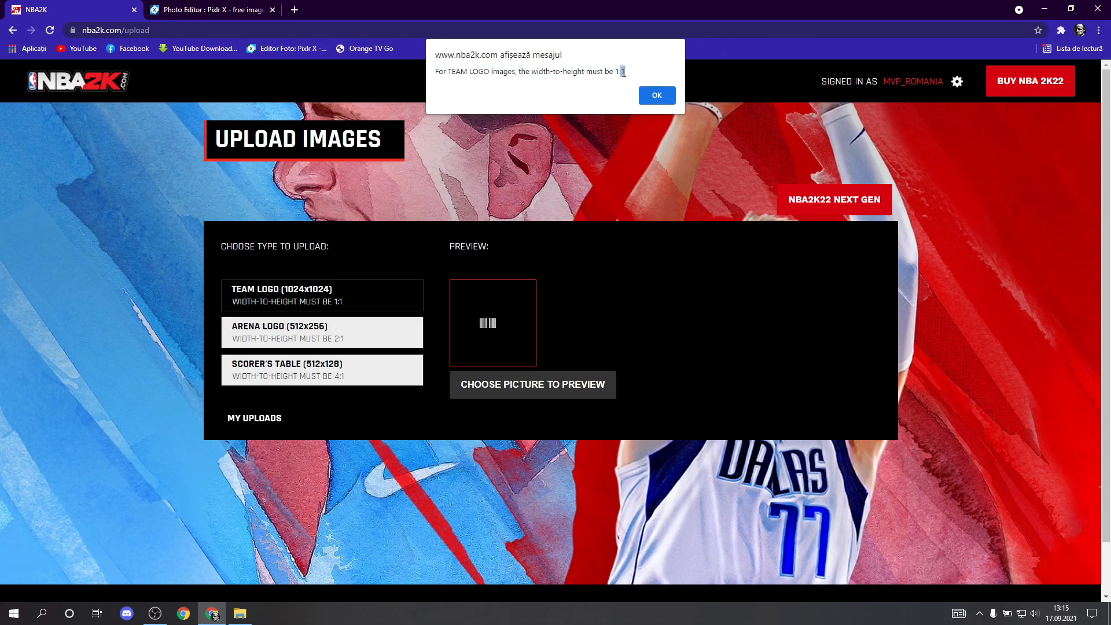
click(216, 10)
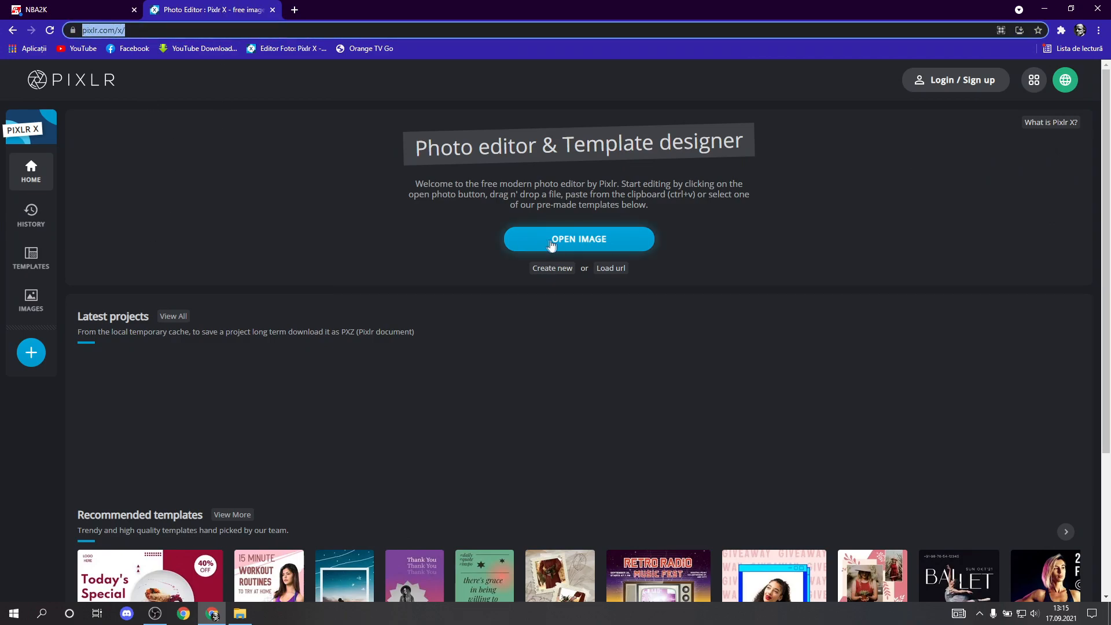
Step: Open the Bulls photo in Pixlr X and frame a 1:1 square crop around Jordan
click(579, 239)
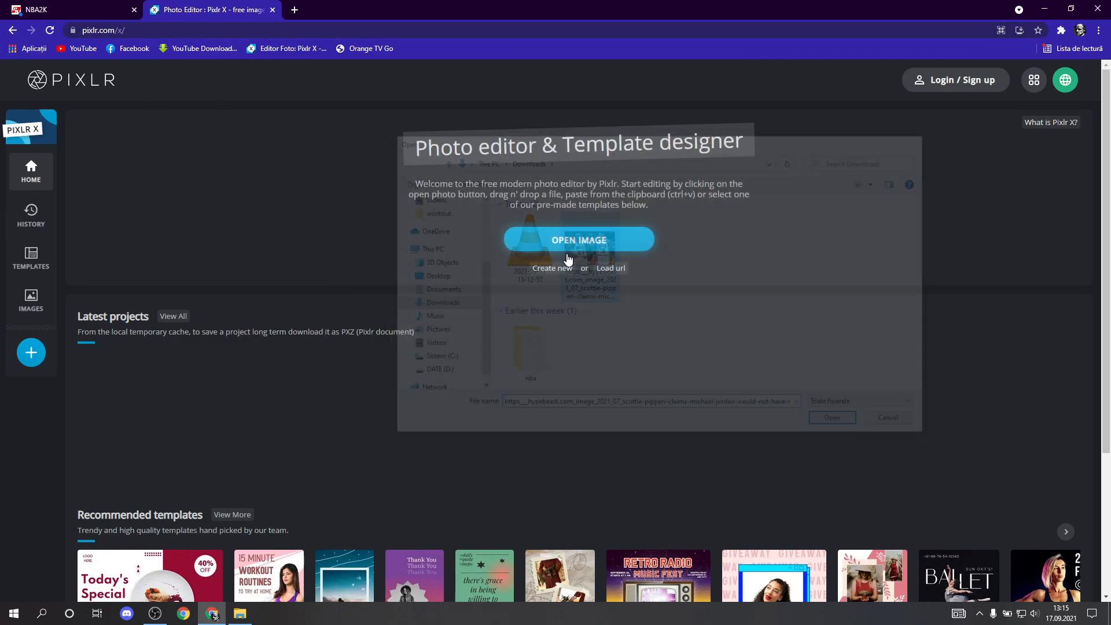
click(832, 417)
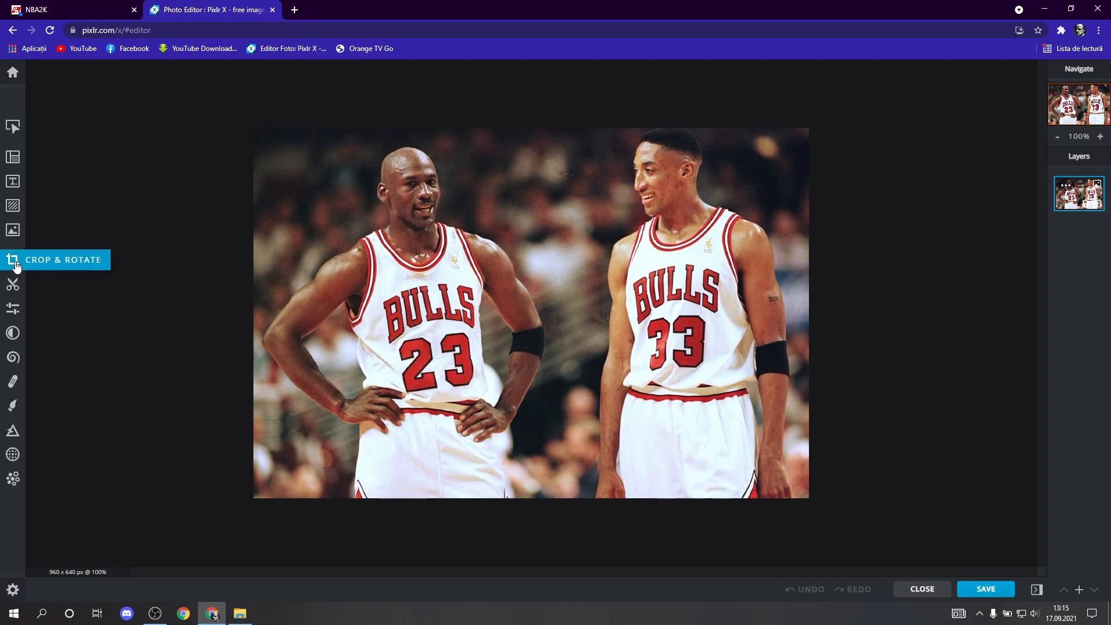
click(12, 260)
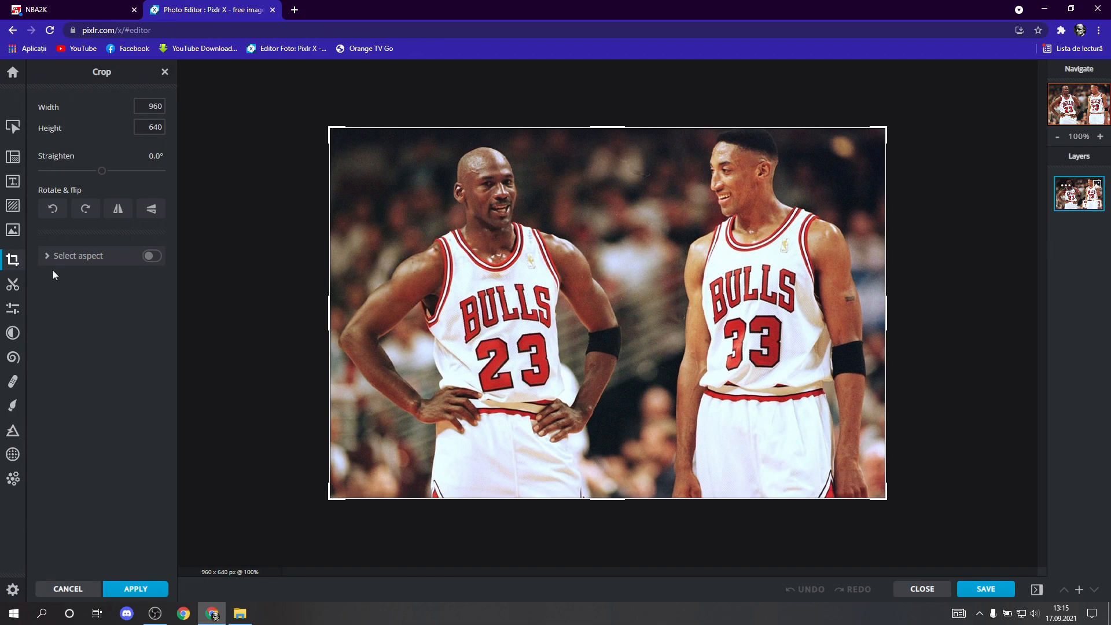
click(152, 255)
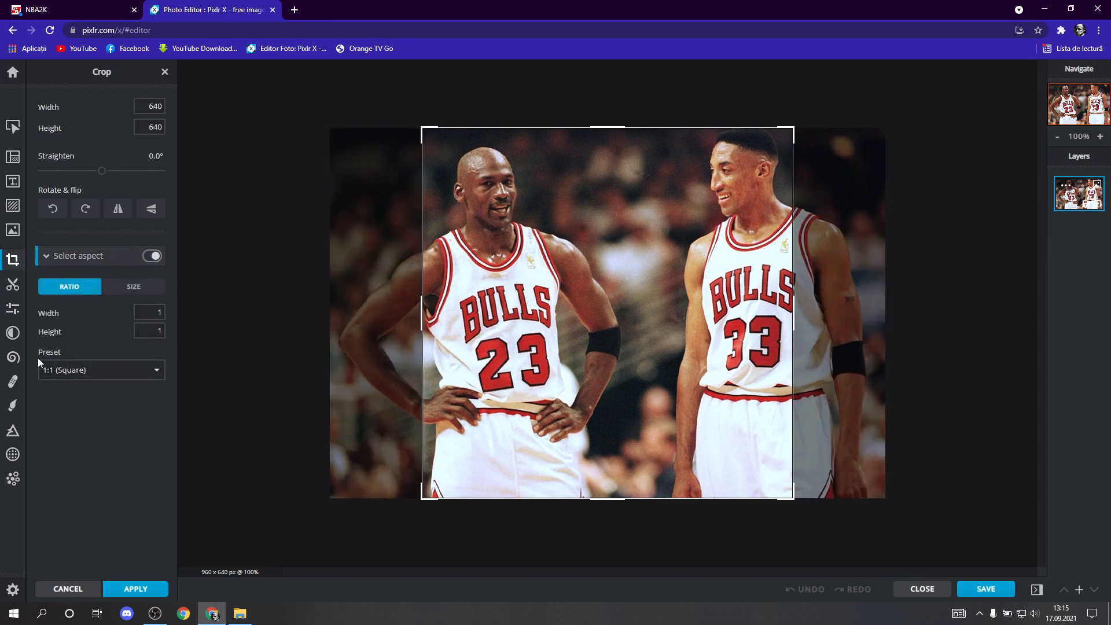
drag(794, 496, 793, 496)
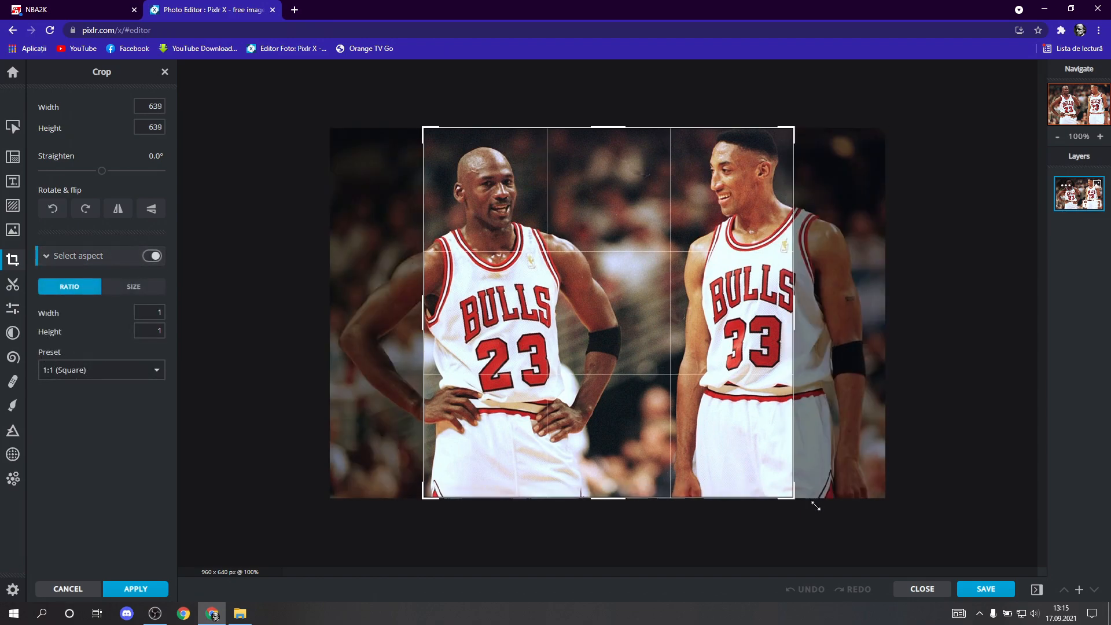
drag(815, 505, 810, 501)
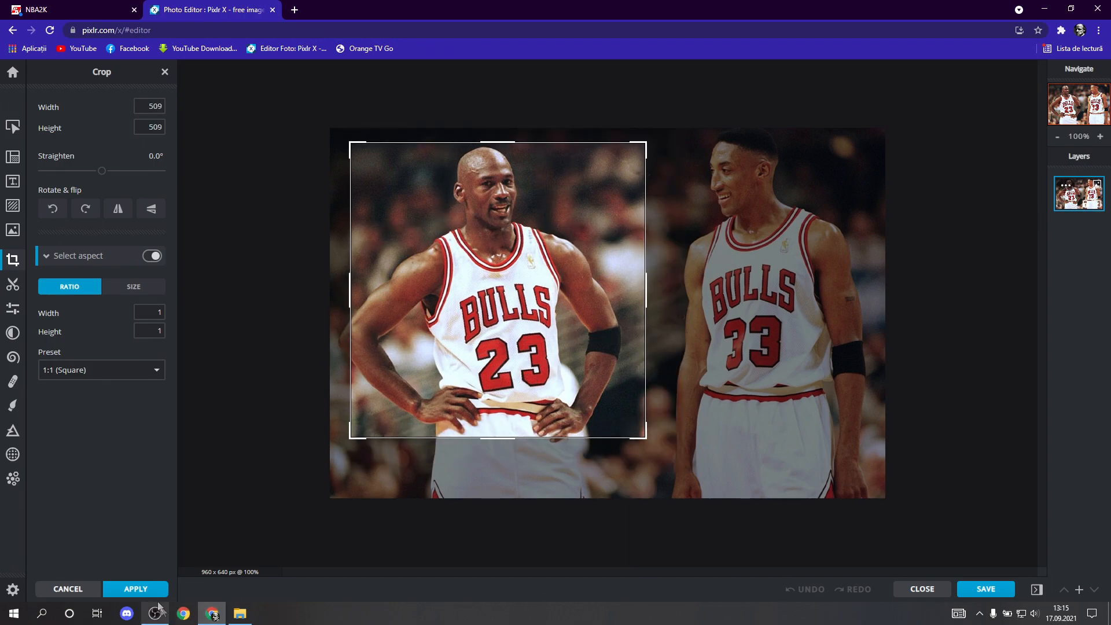
Step: Apply the 509×509 crop and download the image as a JPG
click(135, 589)
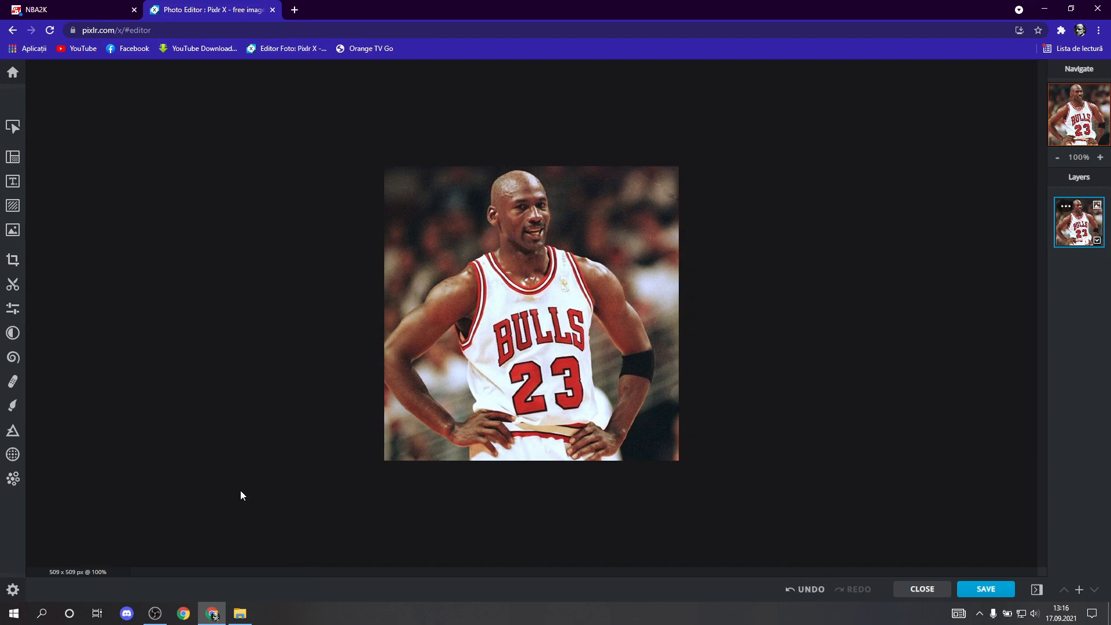
click(985, 589)
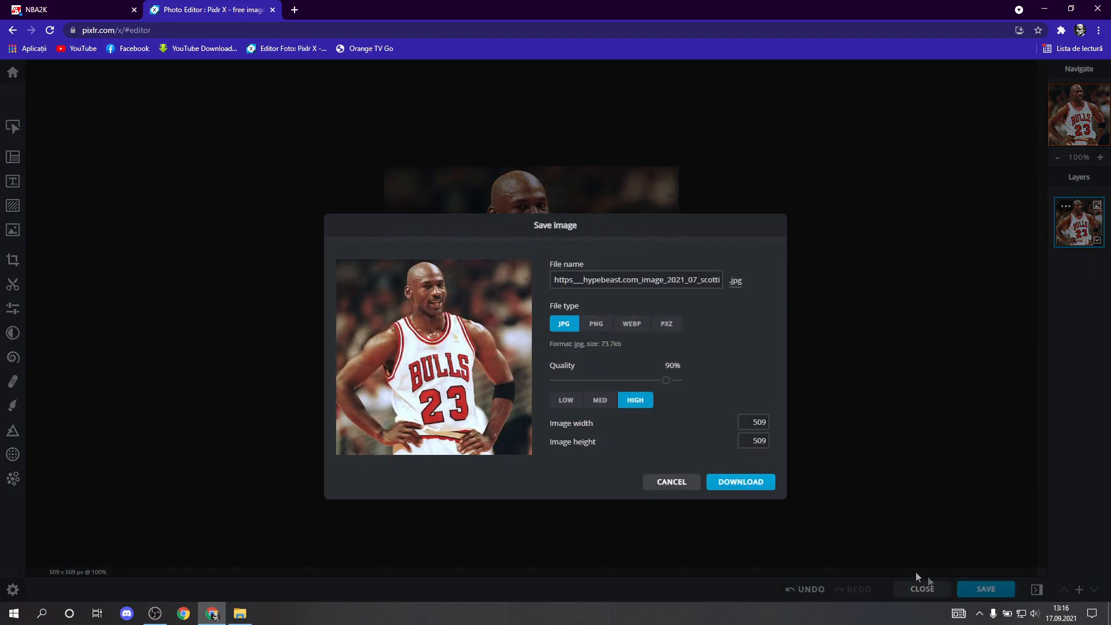
click(741, 481)
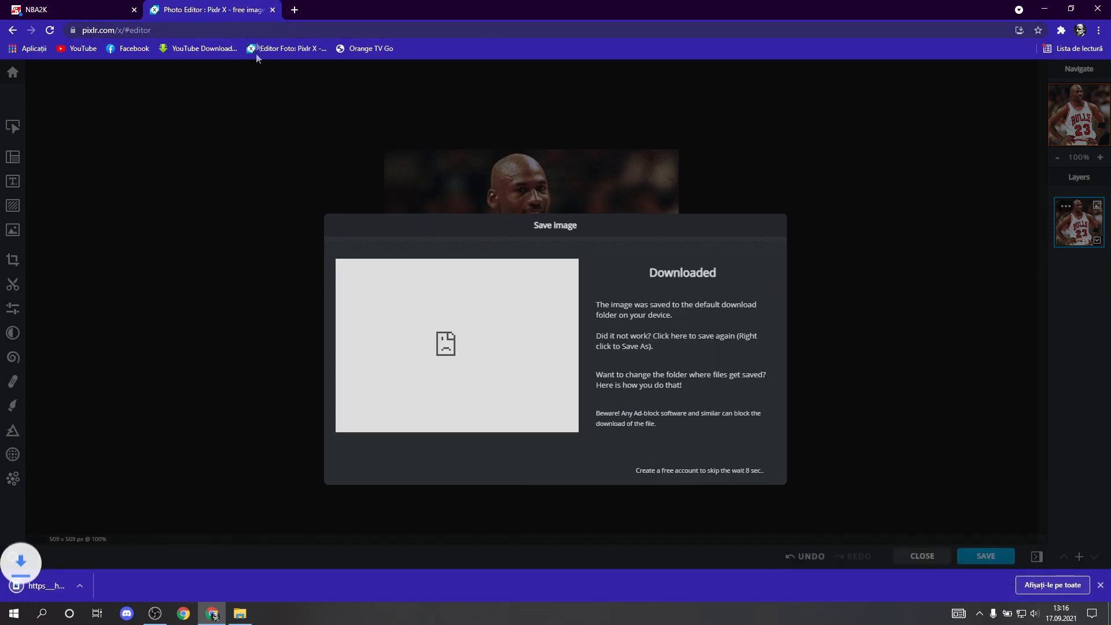
Step: Upload the cropped Jordan JPG as a team logo, agree to terms, and view My Uploads
click(58, 10)
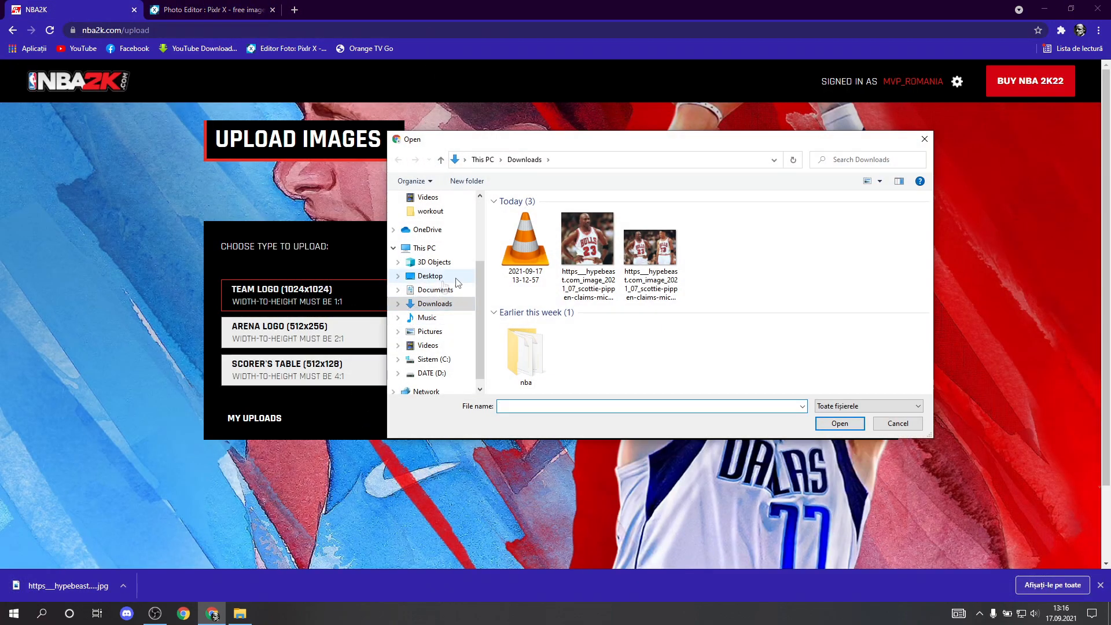
click(587, 239)
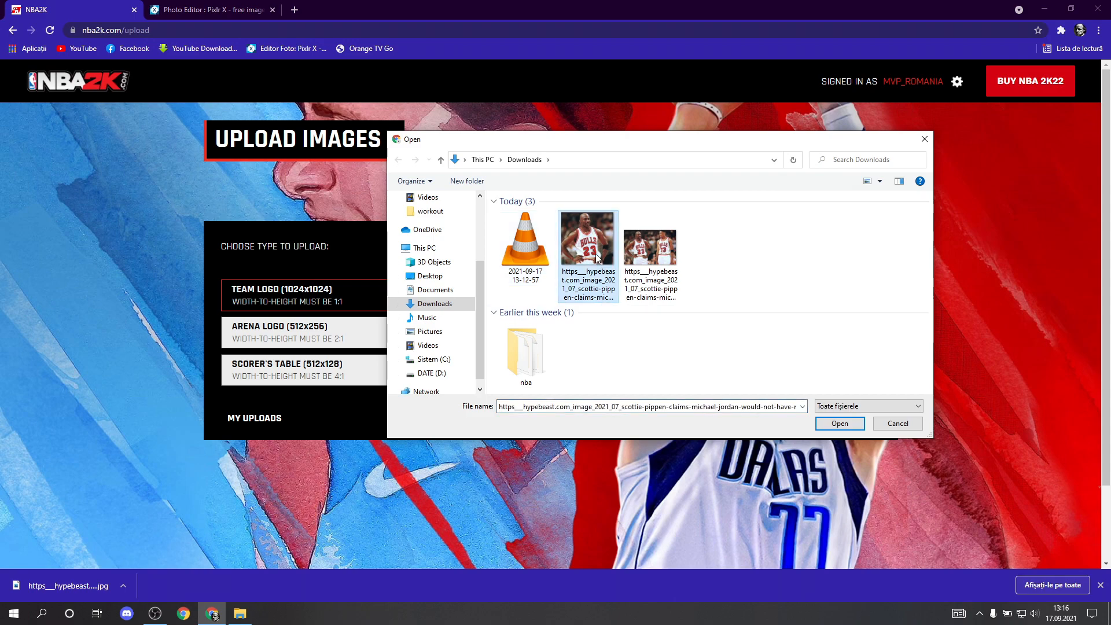
mouse_move(596, 258)
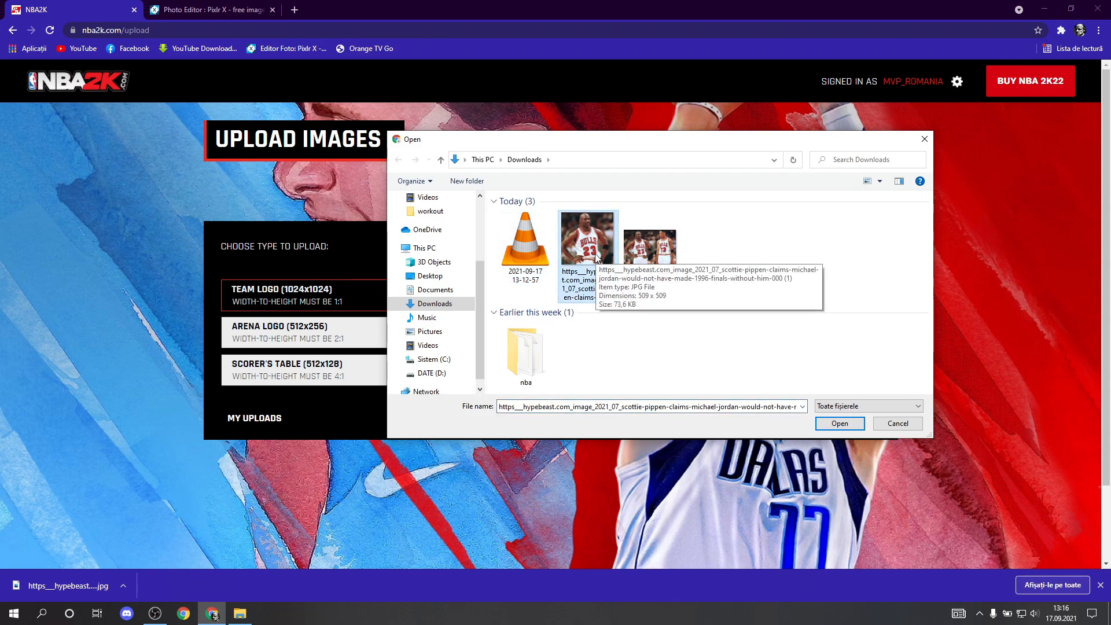
click(840, 423)
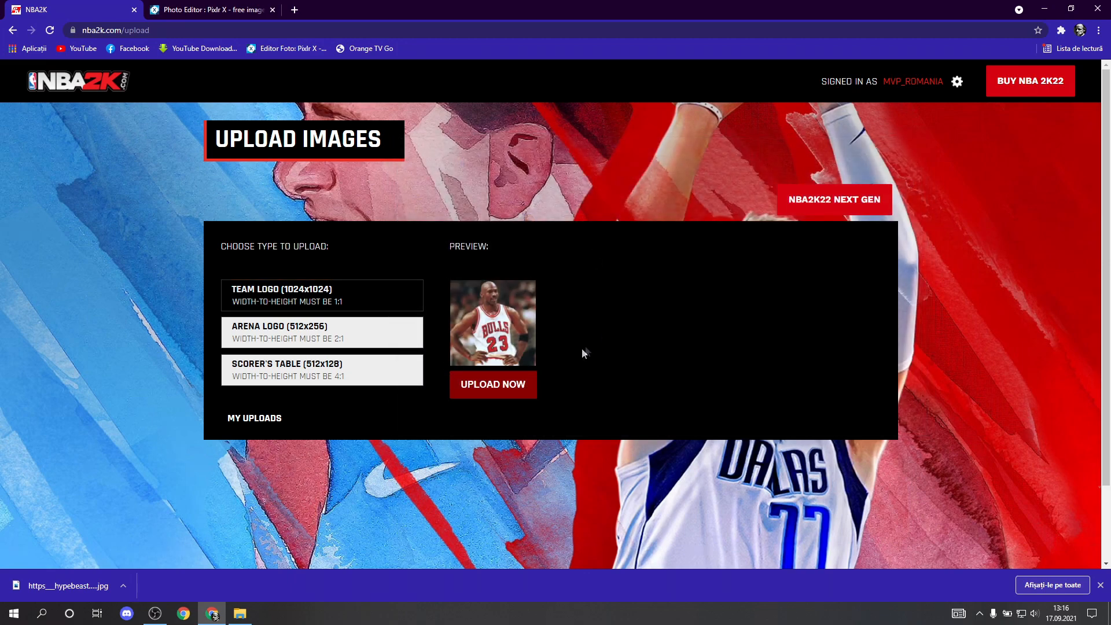
click(493, 384)
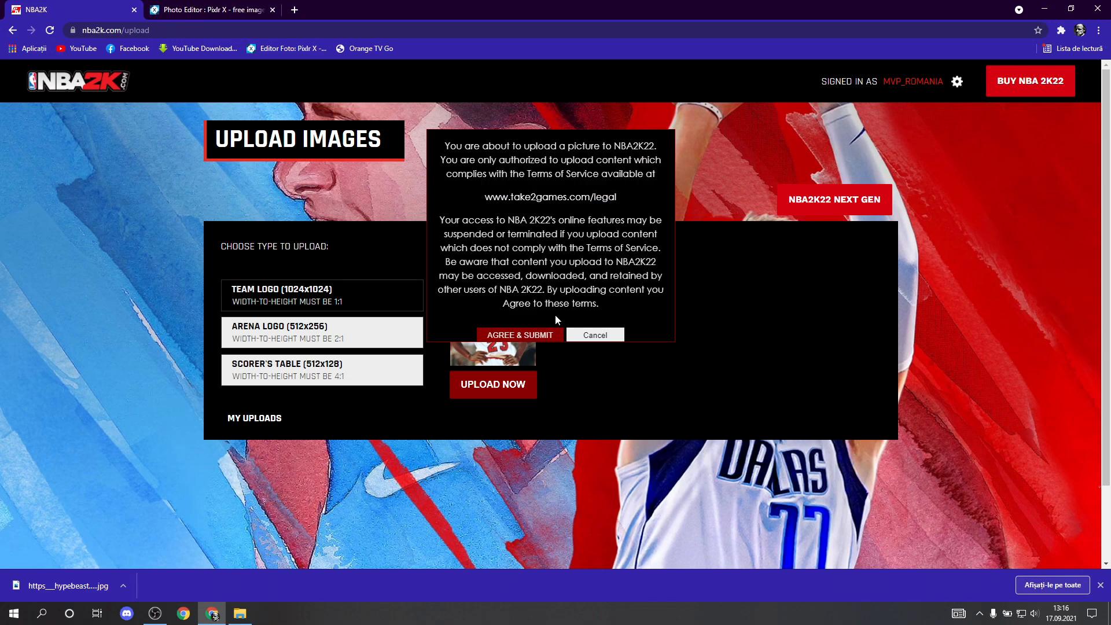
click(519, 334)
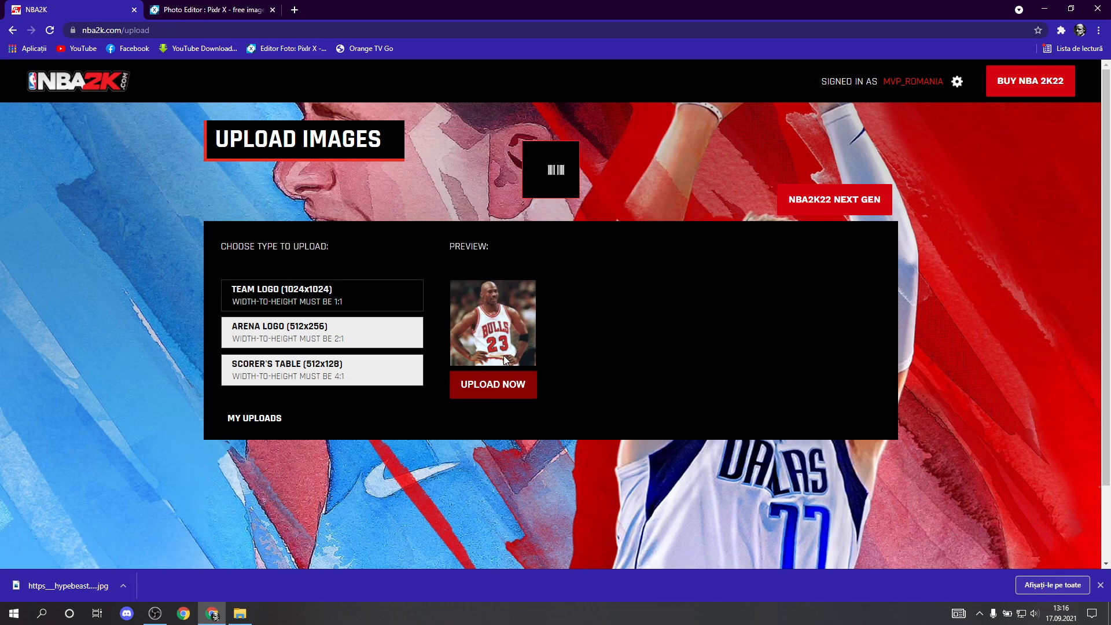
click(492, 384)
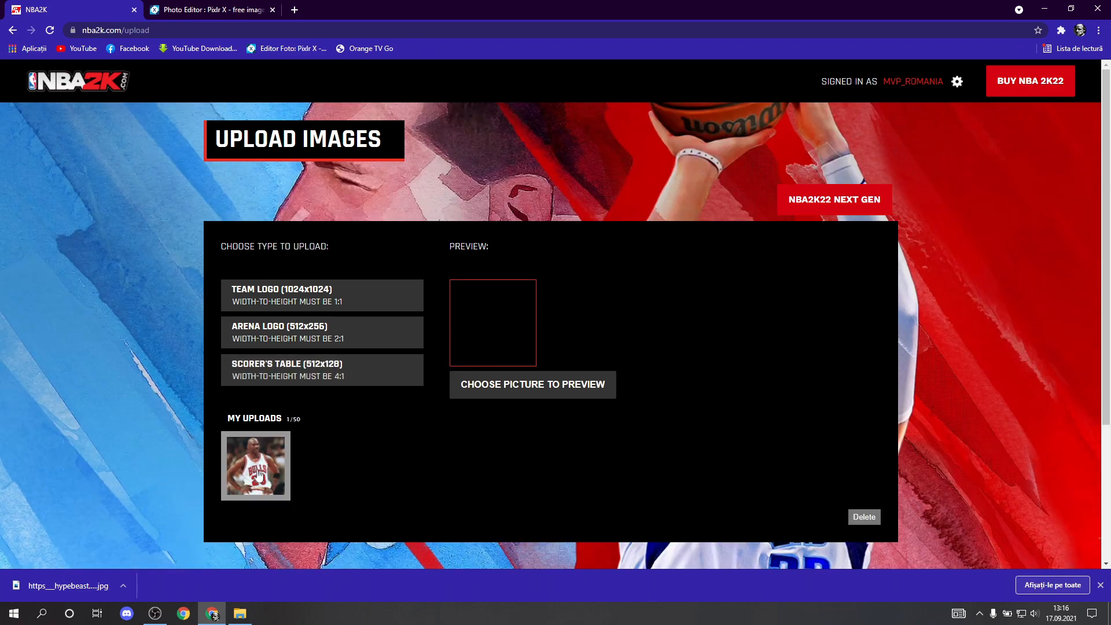
mouse_move(300, 430)
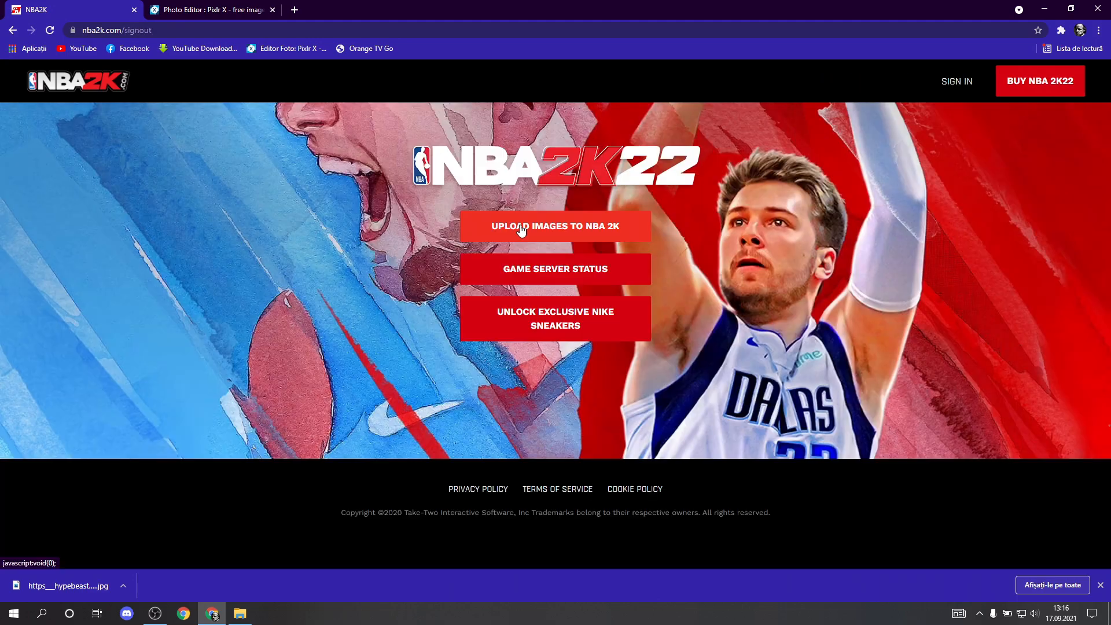
Step: Sign back in through Steam Guard and preview the square Jordan photo as the team logo
click(556, 226)
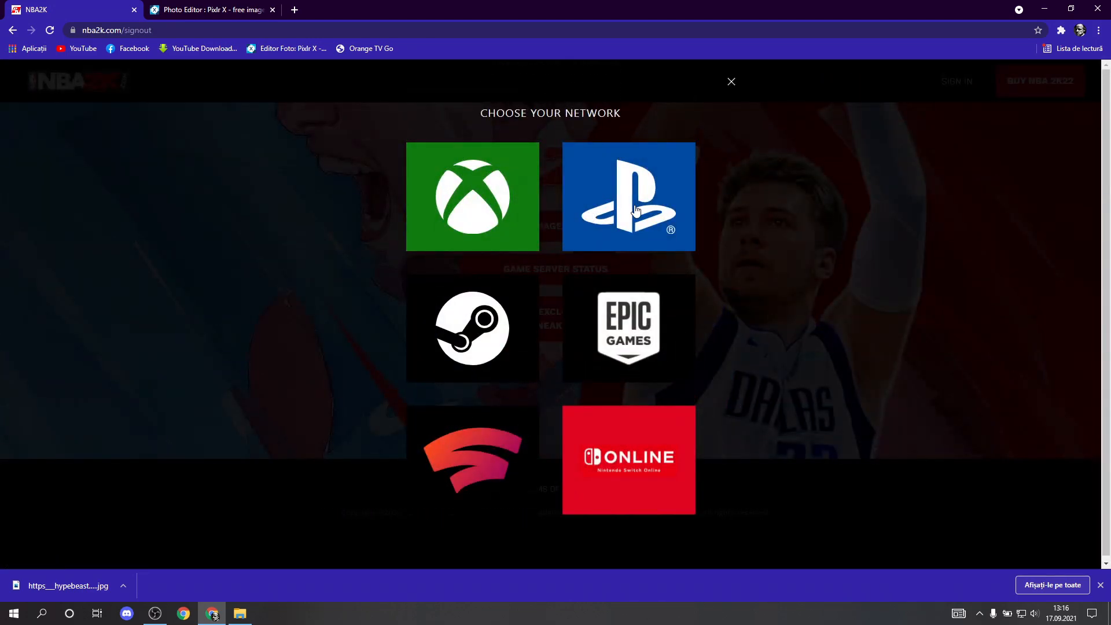
click(472, 329)
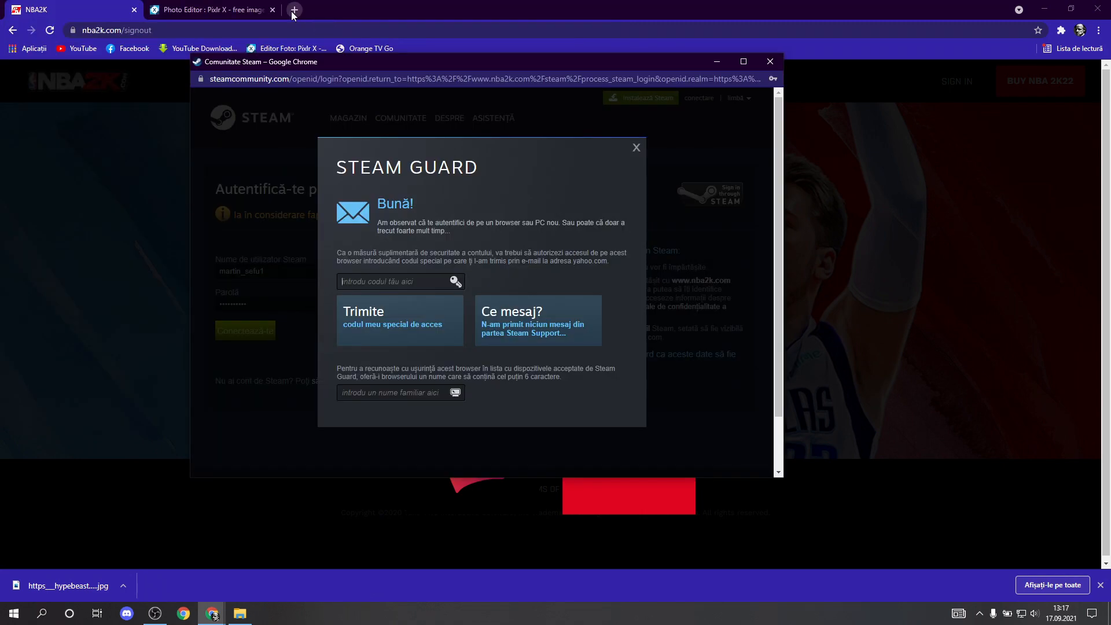
text(88)
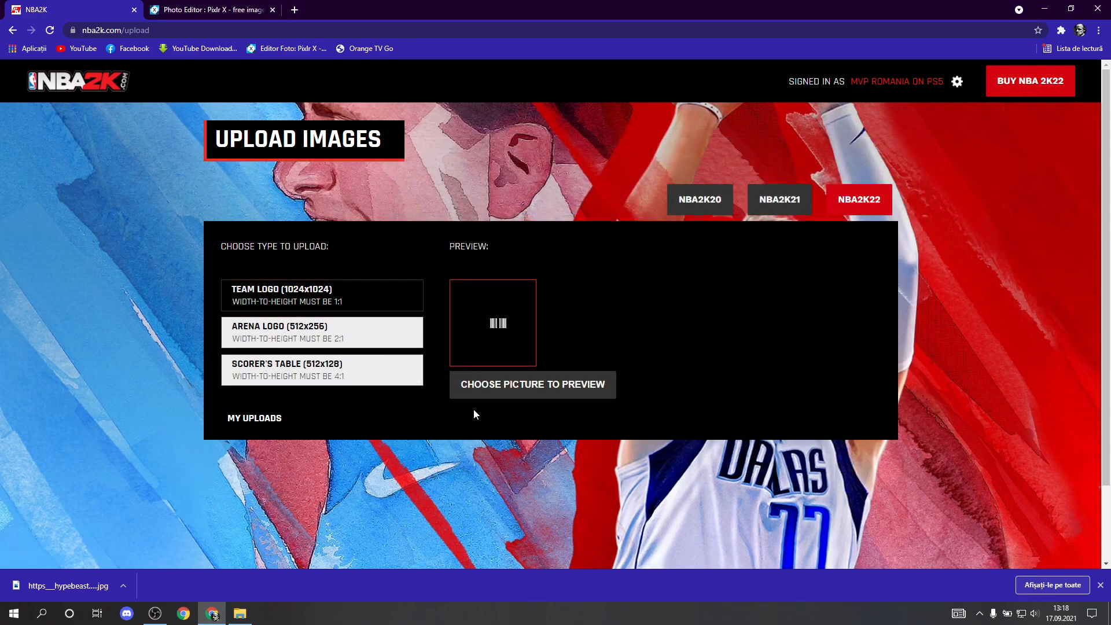
click(532, 385)
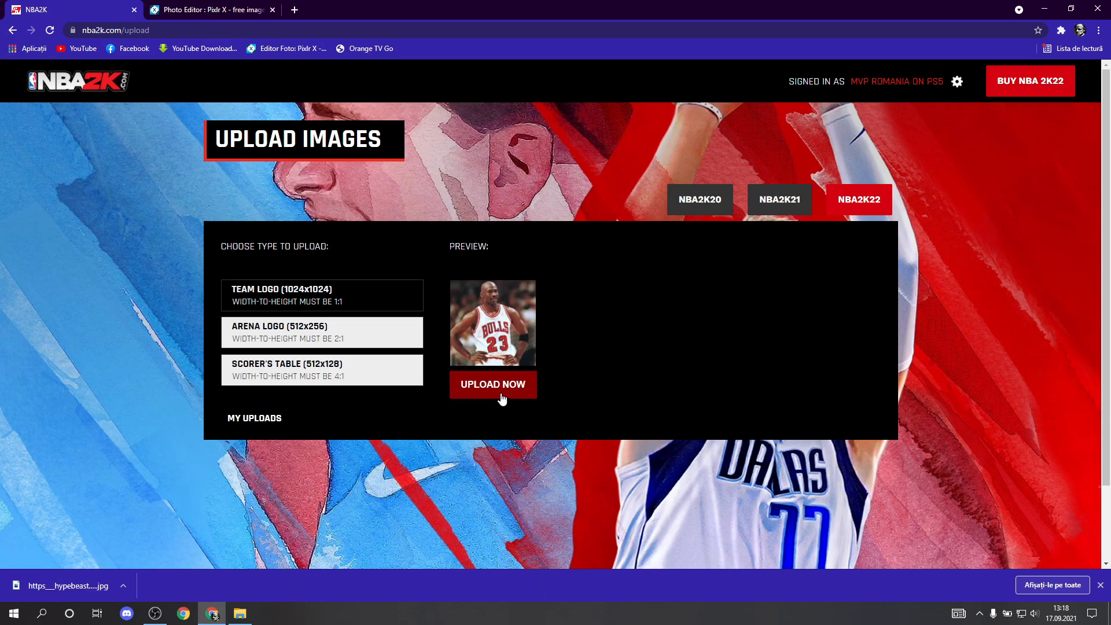